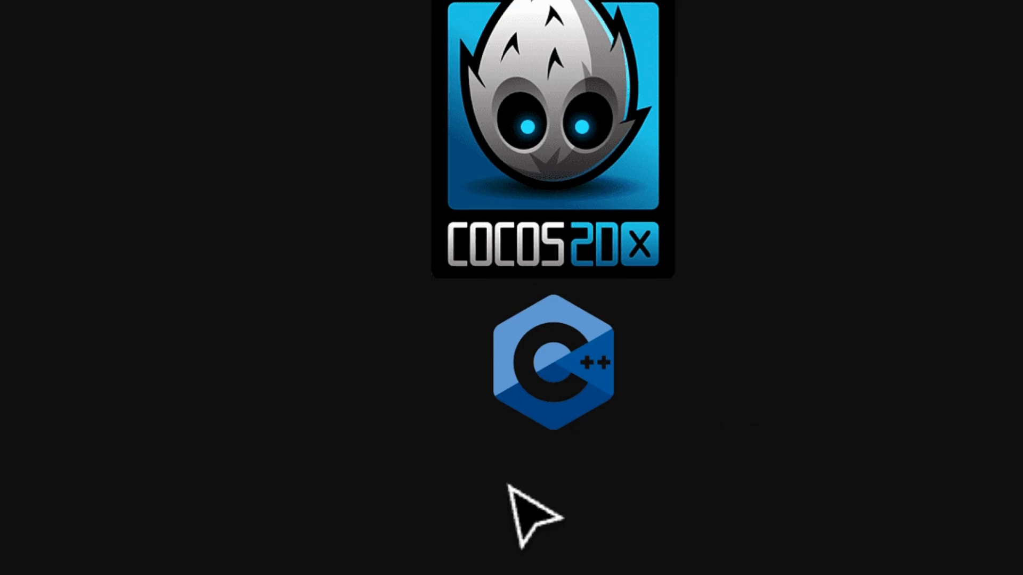
{"action": "mouse_move", "coordinate": [600, 183]}
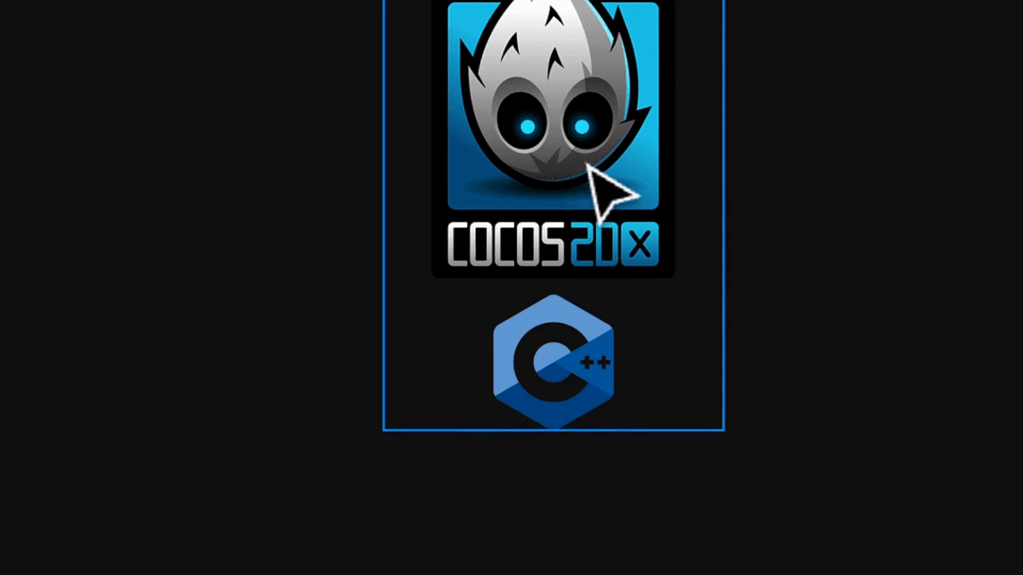
{"action": "mouse_move", "coordinate": [541, 477]}
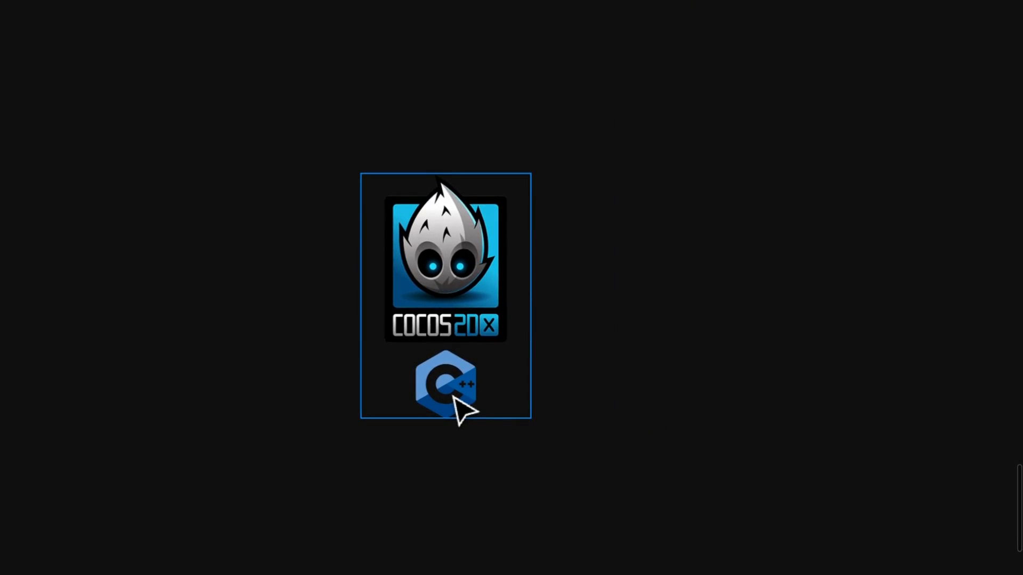
{"action": "mouse_move", "coordinate": [460, 407]}
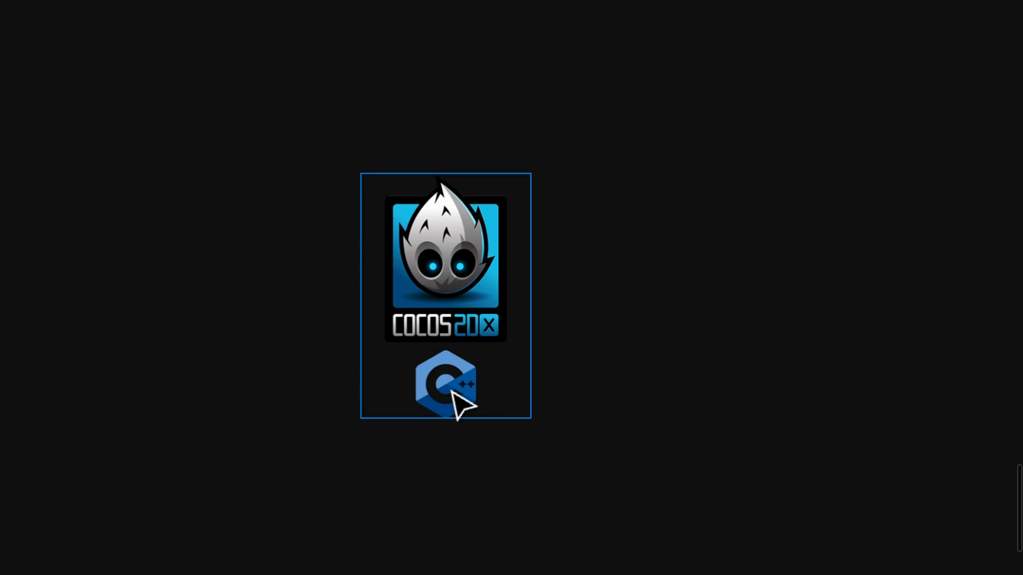
{"action": "mouse_move", "coordinate": [385, 274]}
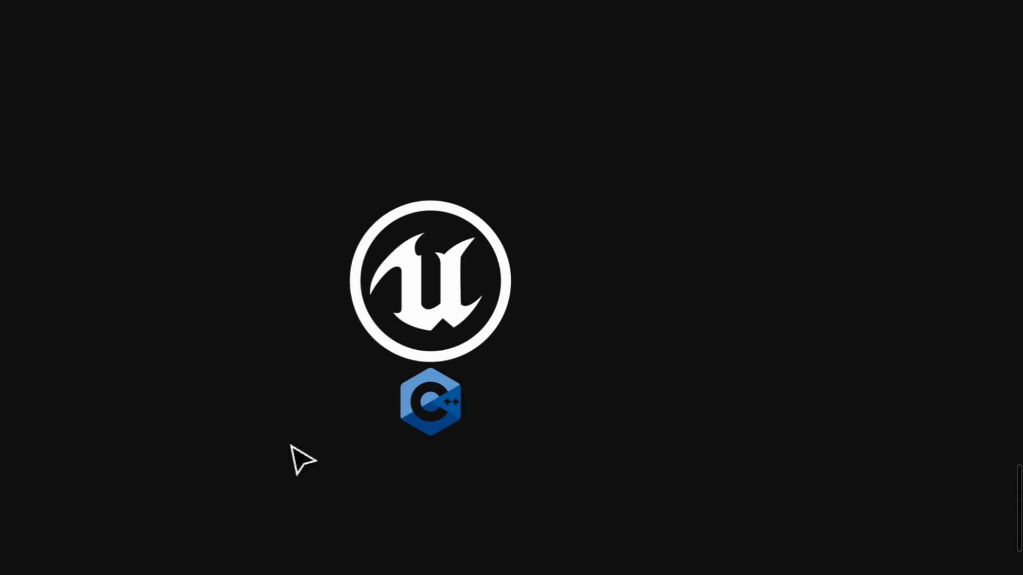
{"action": "mouse_move", "coordinate": [421, 408]}
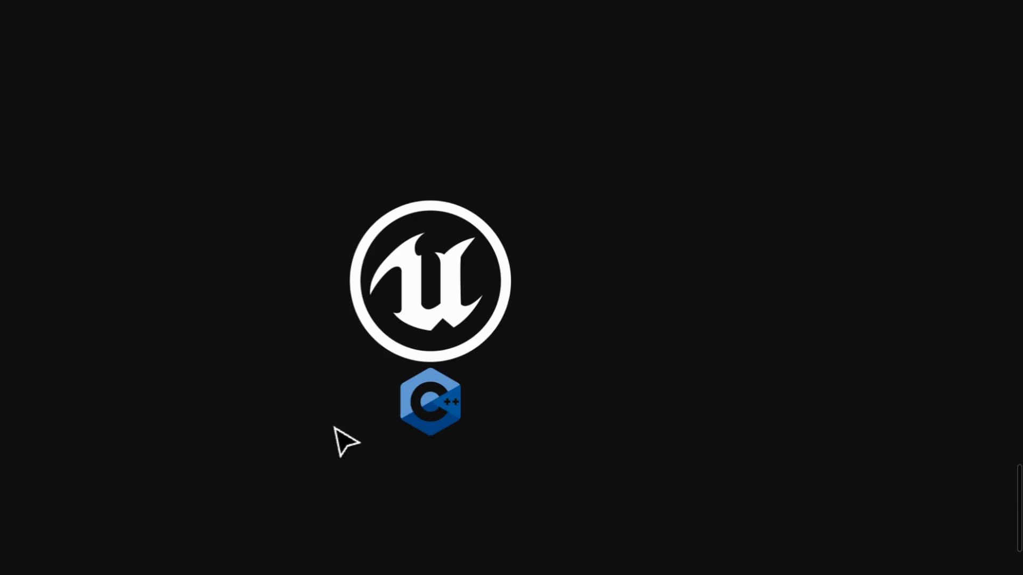
{"action": "mouse_move", "coordinate": [339, 439]}
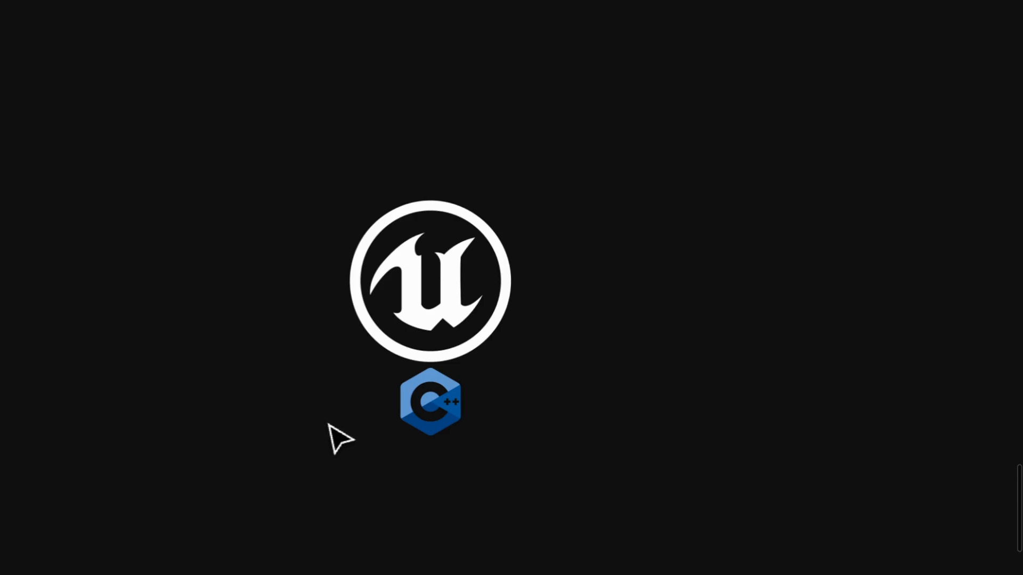
{"action": "mouse_move", "coordinate": [385, 425]}
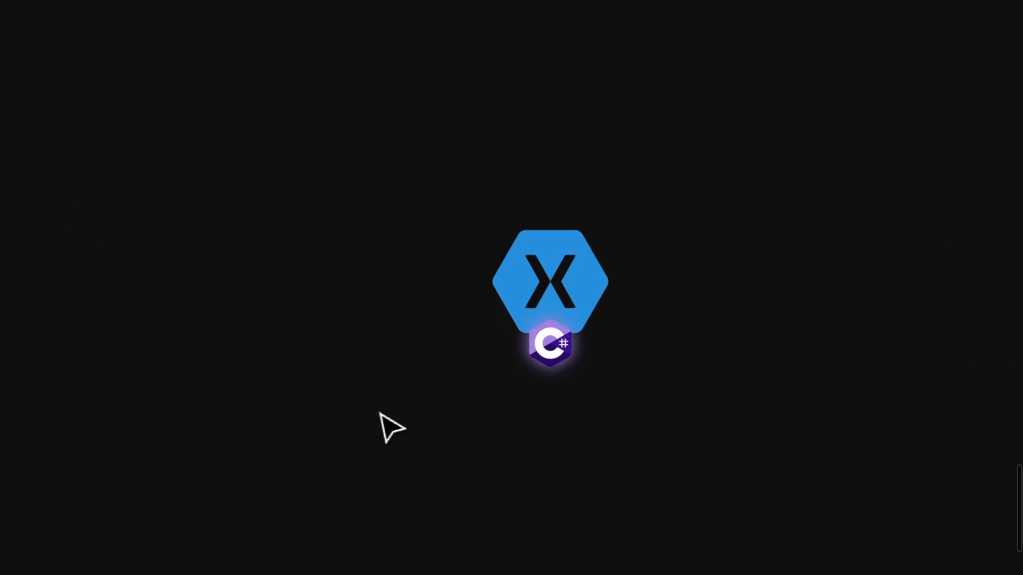
{"action": "mouse_move", "coordinate": [419, 413]}
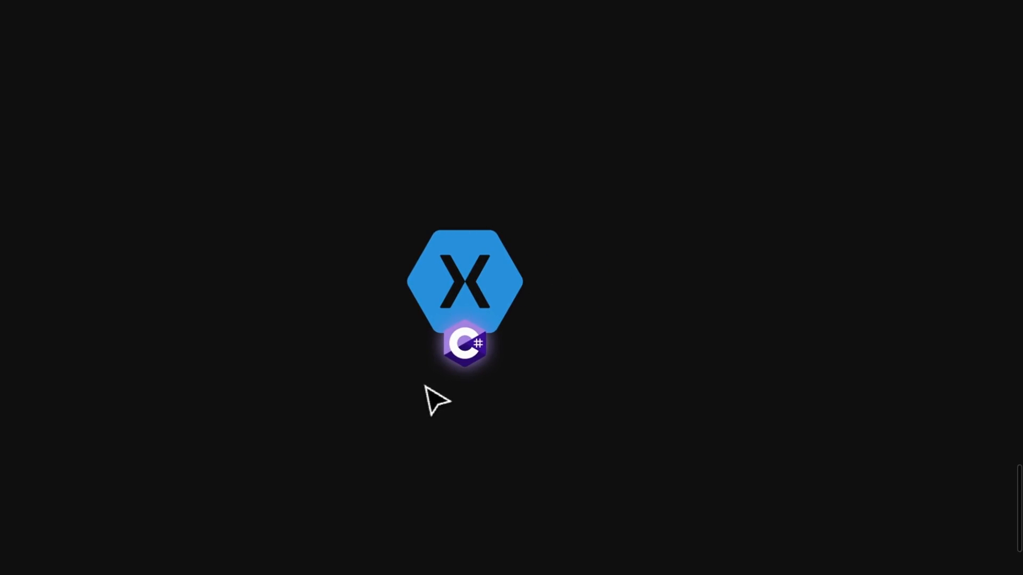
{"action": "mouse_move", "coordinate": [407, 313]}
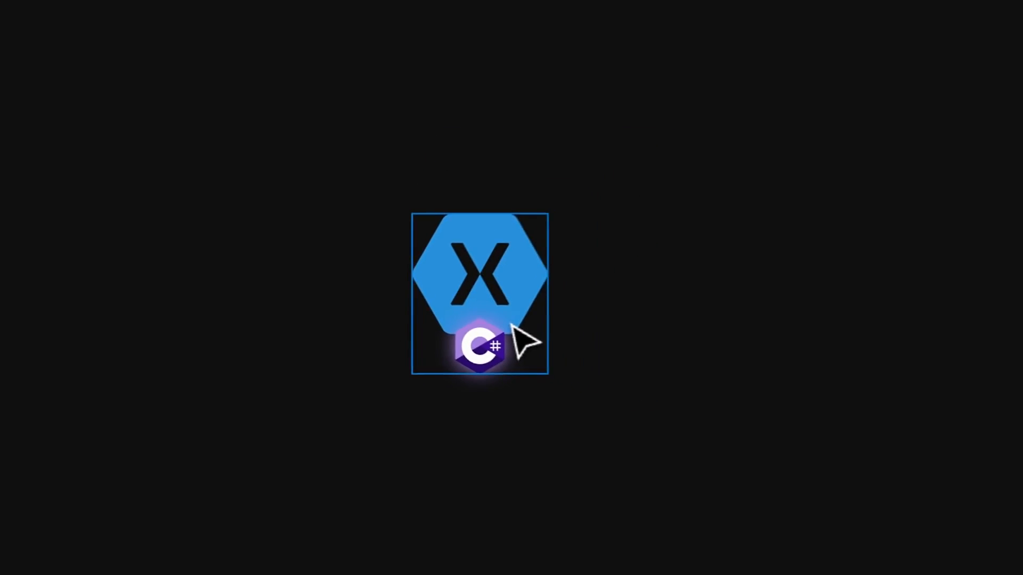
{"action": "mouse_move", "coordinate": [577, 366]}
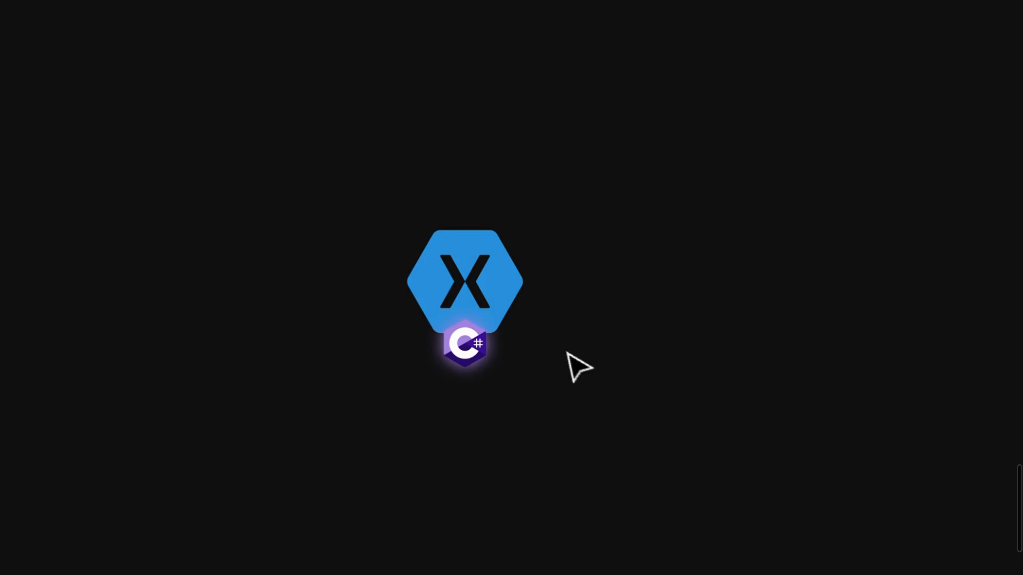